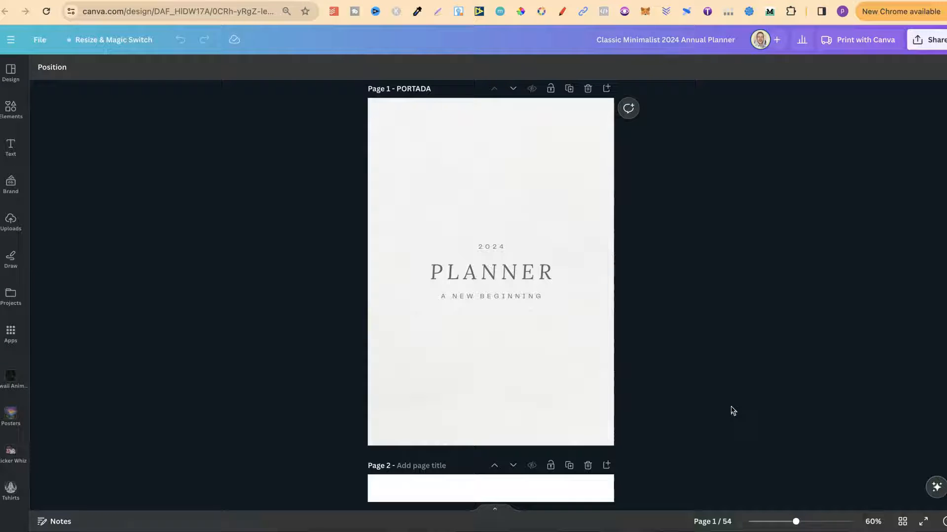
Step: Scroll past the cover and January pages to the February 2024 calendar on page 10
{"action": "scroll", "scroll_direction": "down", "scroll_amount": 3}
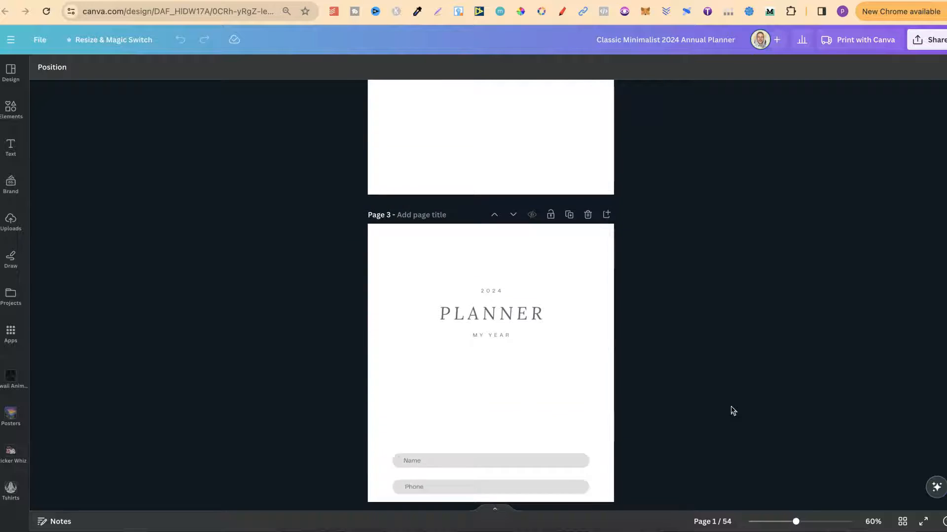
{"action": "scroll", "scroll_direction": "down", "scroll_amount": 3}
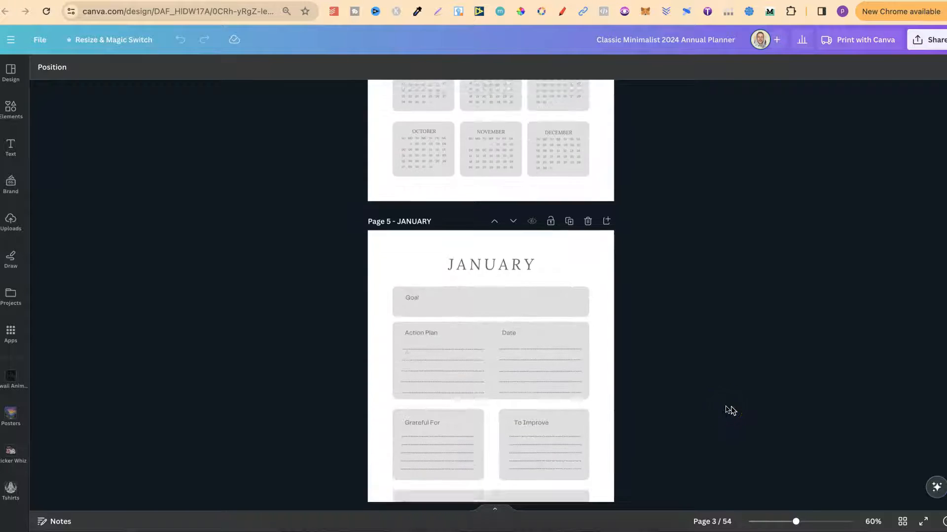
{"action": "scroll", "scroll_direction": "down", "scroll_amount": 3}
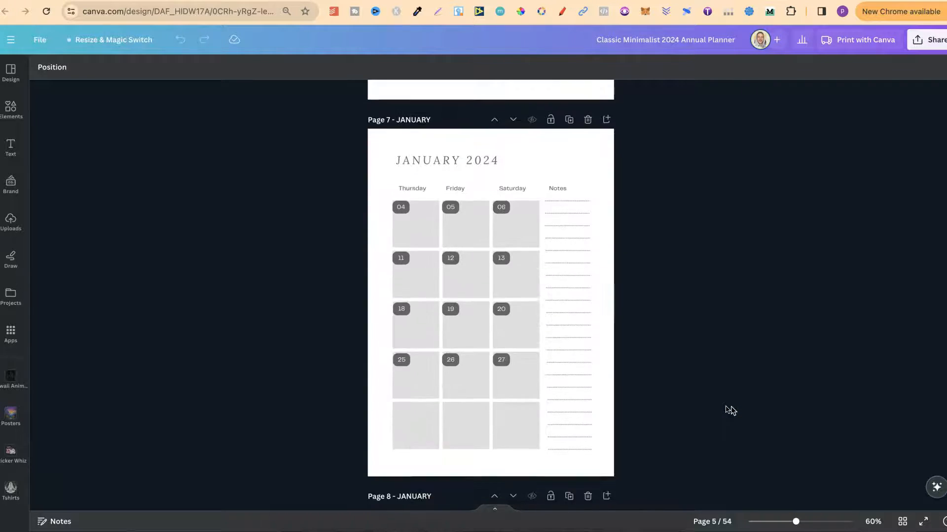
{"action": "scroll", "scroll_direction": "down", "scroll_amount": 3}
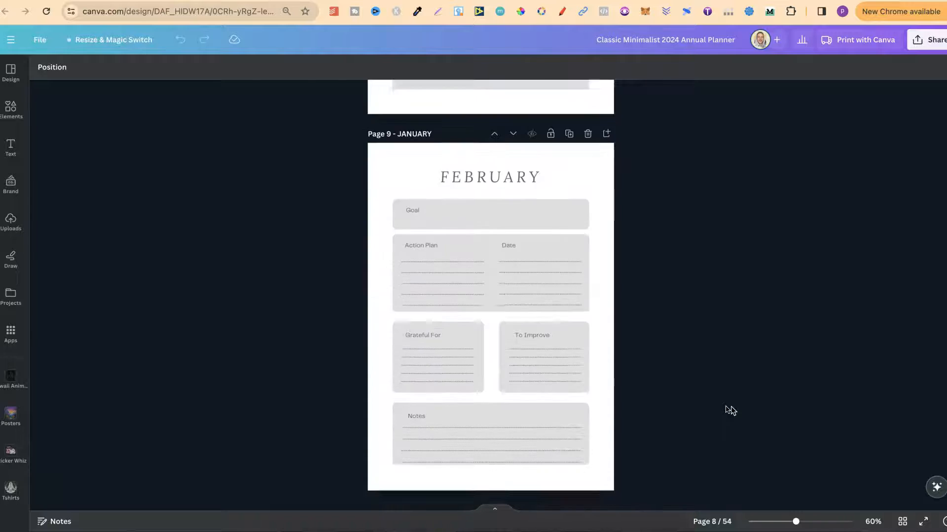
{"action": "scroll", "scroll_direction": "down", "scroll_amount": 3}
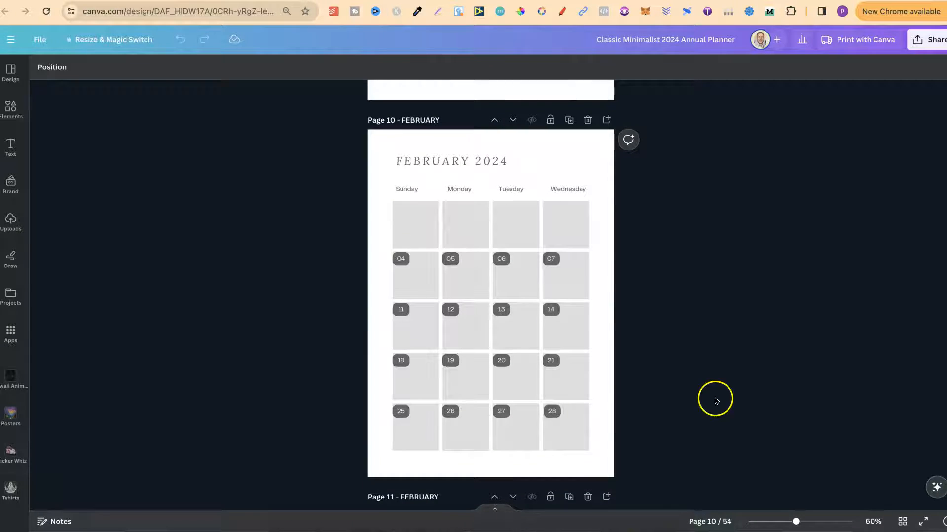
Step: Open the Download options from Share, showing PDF Print for all 54 pages in RGB
{"action": "left_click", "coordinate": [920, 39]}
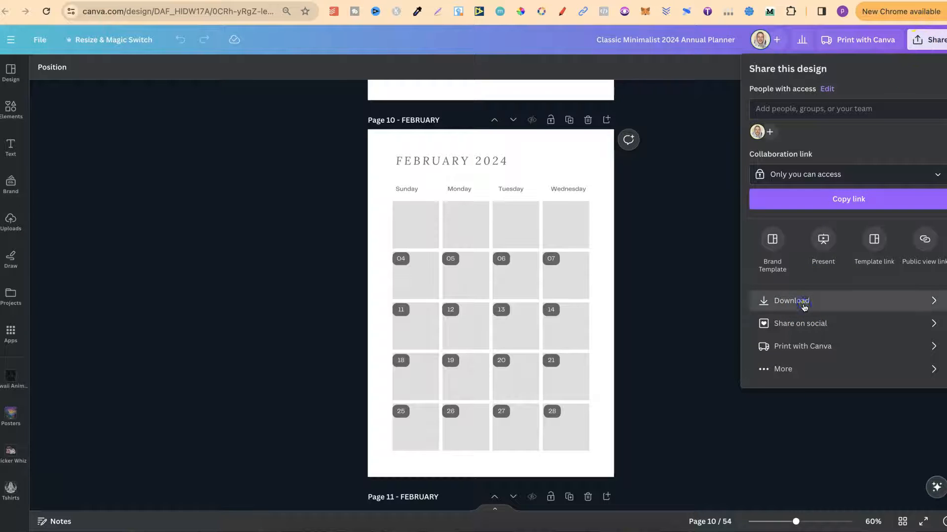
{"action": "left_click", "coordinate": [803, 301]}
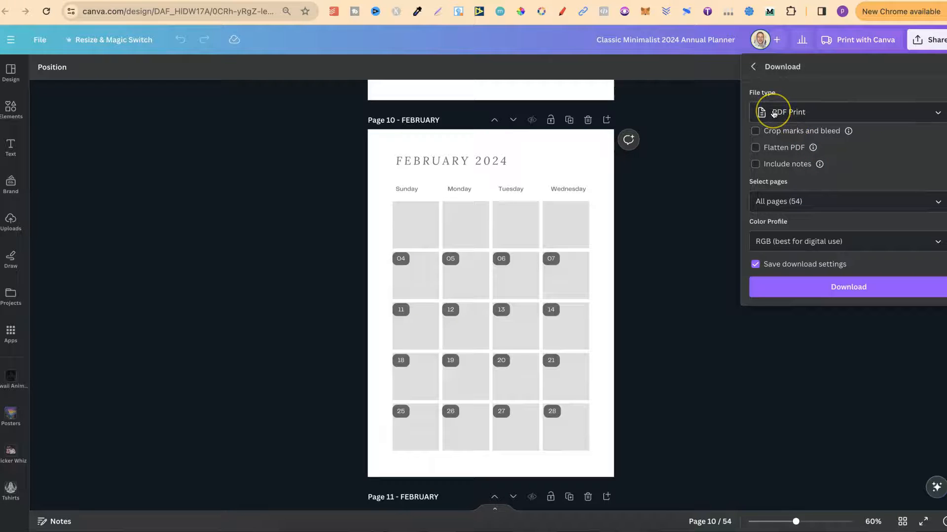
{"action": "mouse_move", "coordinate": [846, 203]}
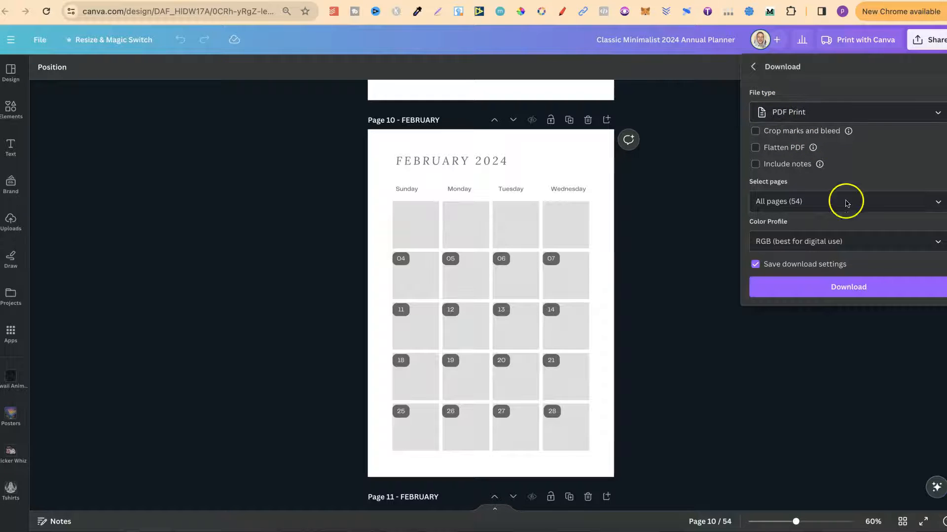
{"action": "mouse_move", "coordinate": [855, 207]}
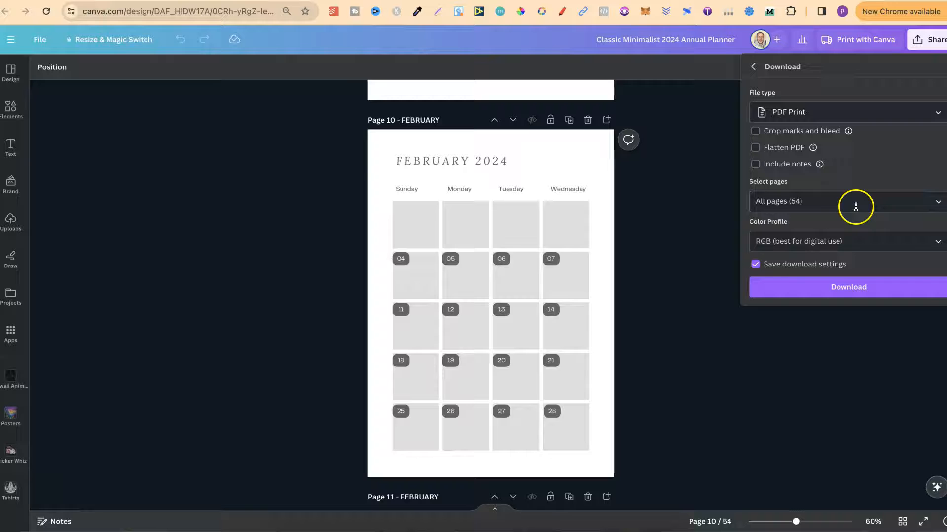
Step: Deselect All pages in Select pages so only the current page 10 stays included
{"action": "left_click", "coordinate": [855, 202]}
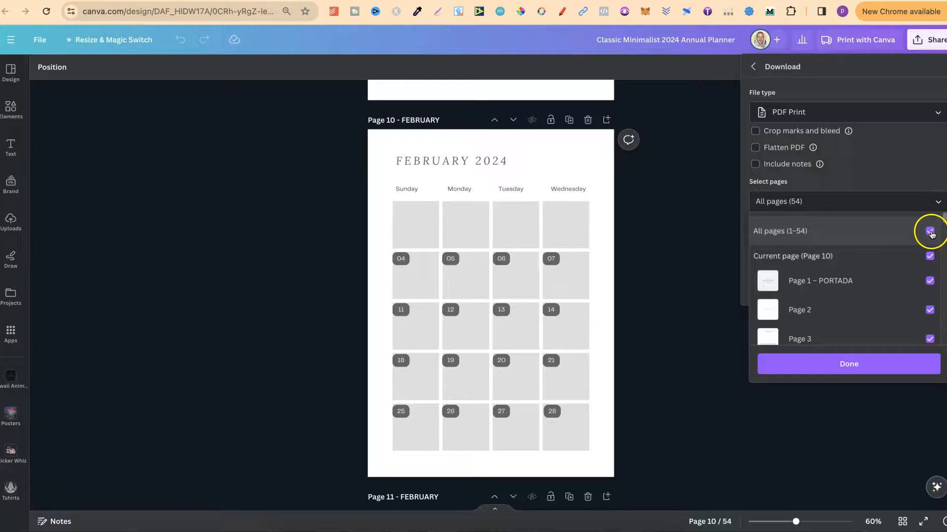
{"action": "left_click", "coordinate": [929, 231]}
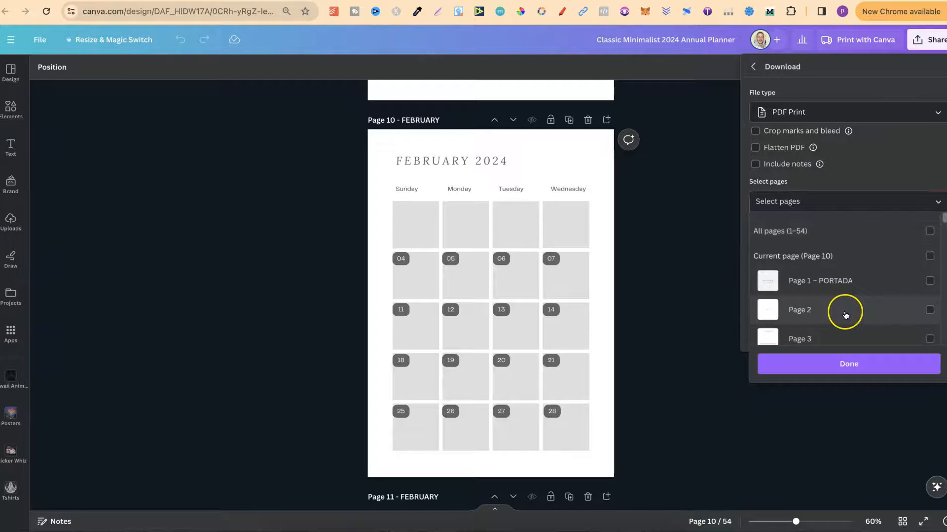
{"action": "scroll", "scroll_direction": "down", "scroll_amount": 3}
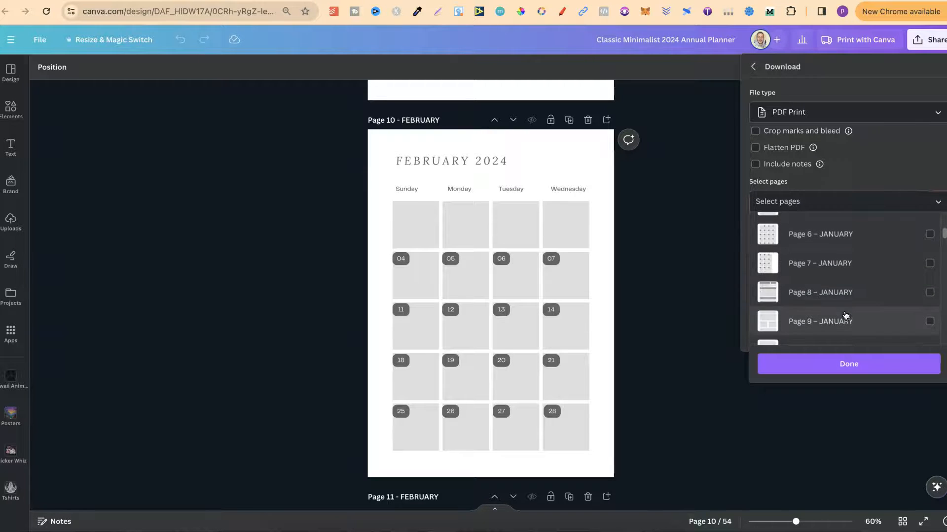
{"action": "scroll", "scroll_direction": "down", "scroll_amount": 3}
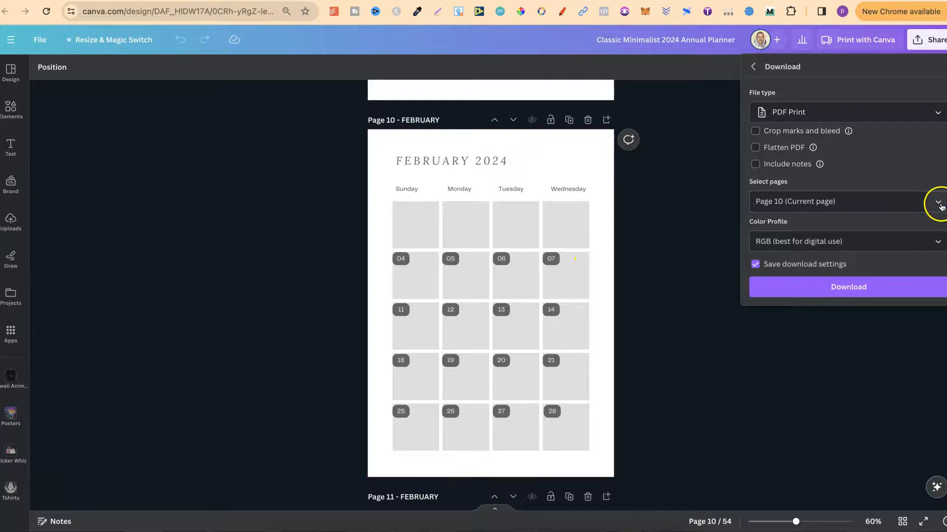
Step: Add pages 11 through 13 to the page selection and start the PDF Print download
{"action": "left_click", "coordinate": [938, 201]}
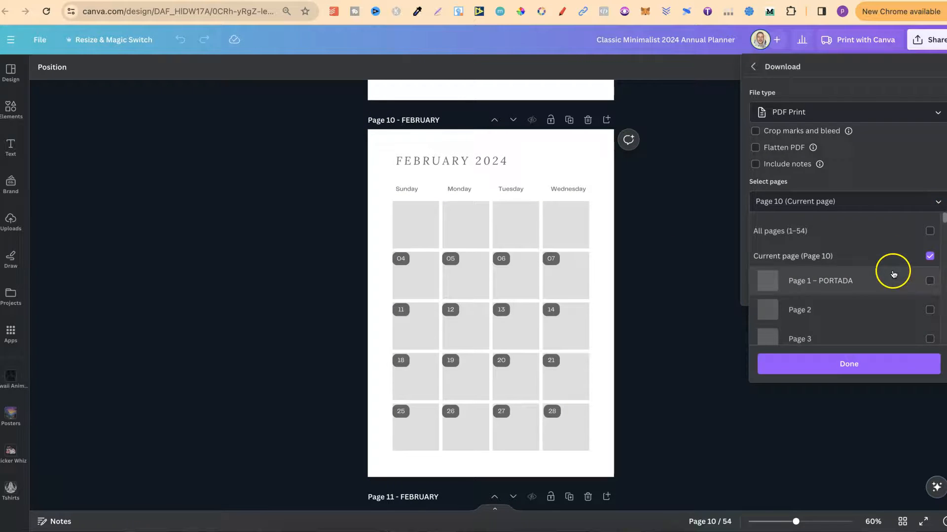
{"action": "scroll", "scroll_direction": "down", "scroll_amount": 3}
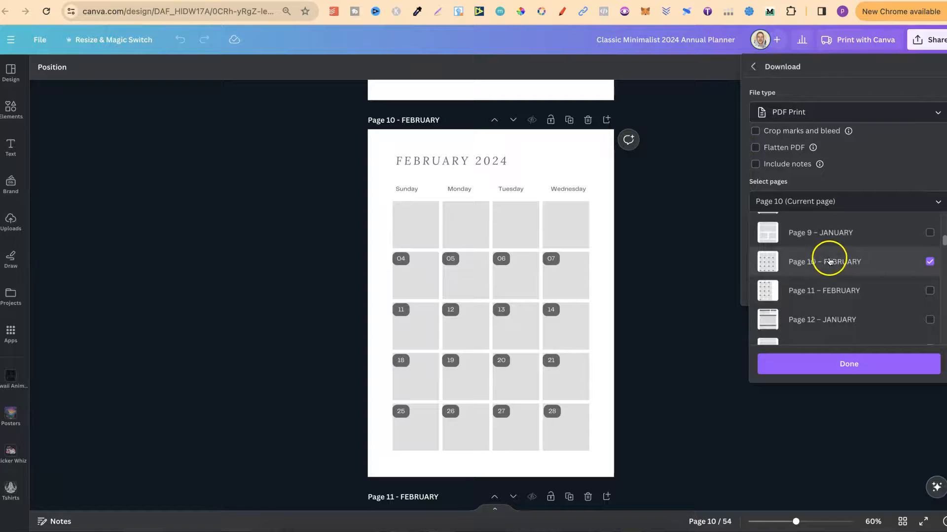
{"action": "left_click", "coordinate": [929, 291]}
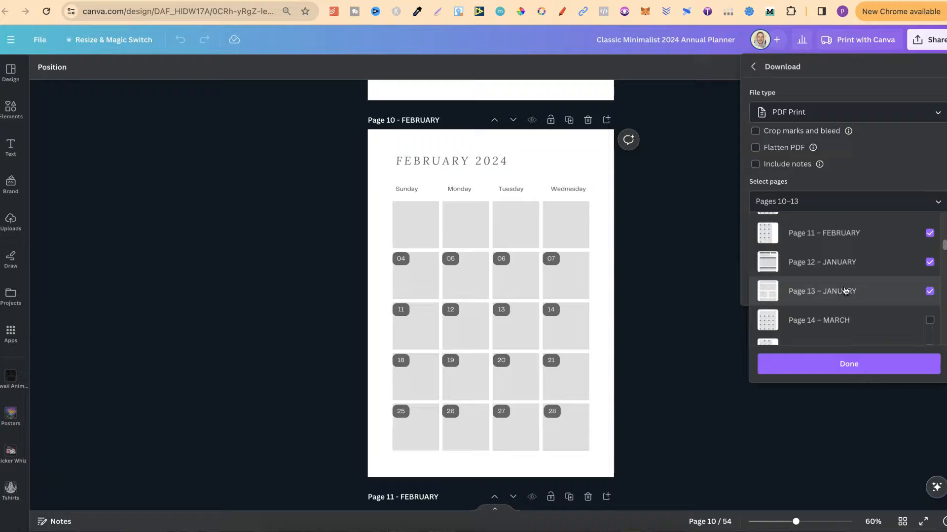
{"action": "left_click", "coordinate": [848, 364]}
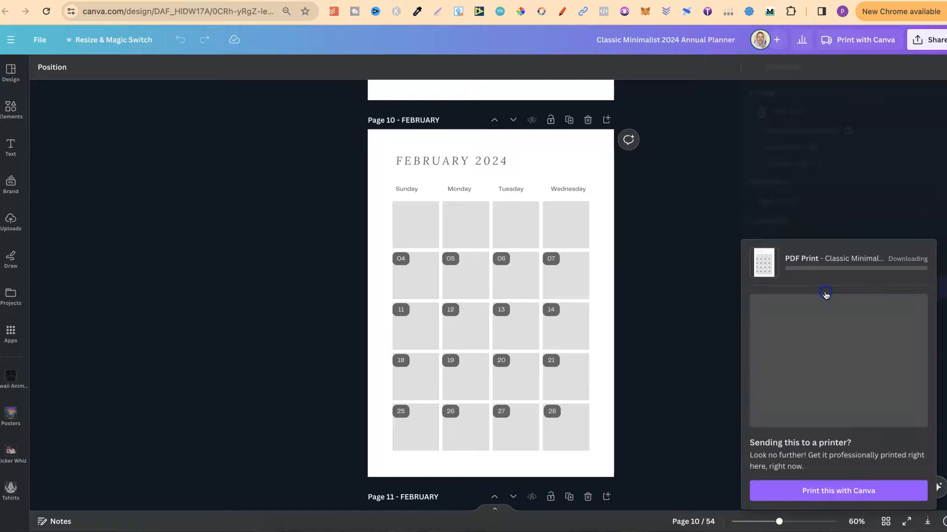